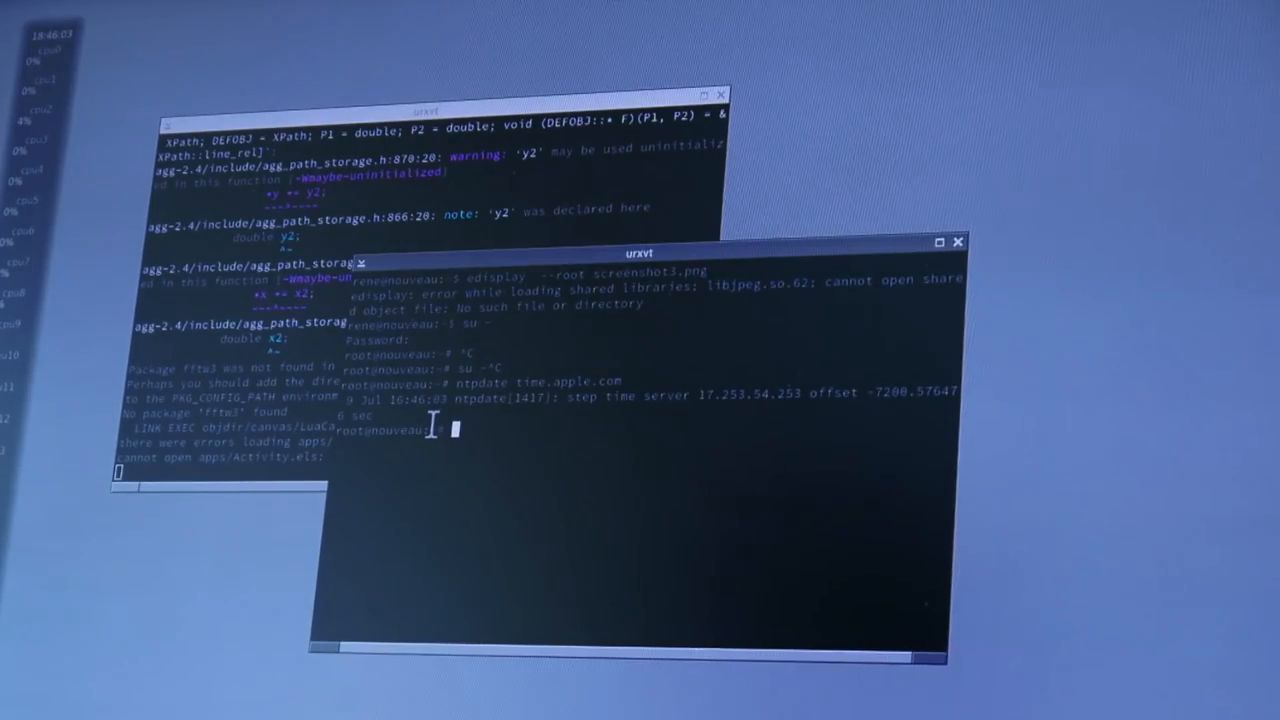
type("cd /usr/")
type("sensors")
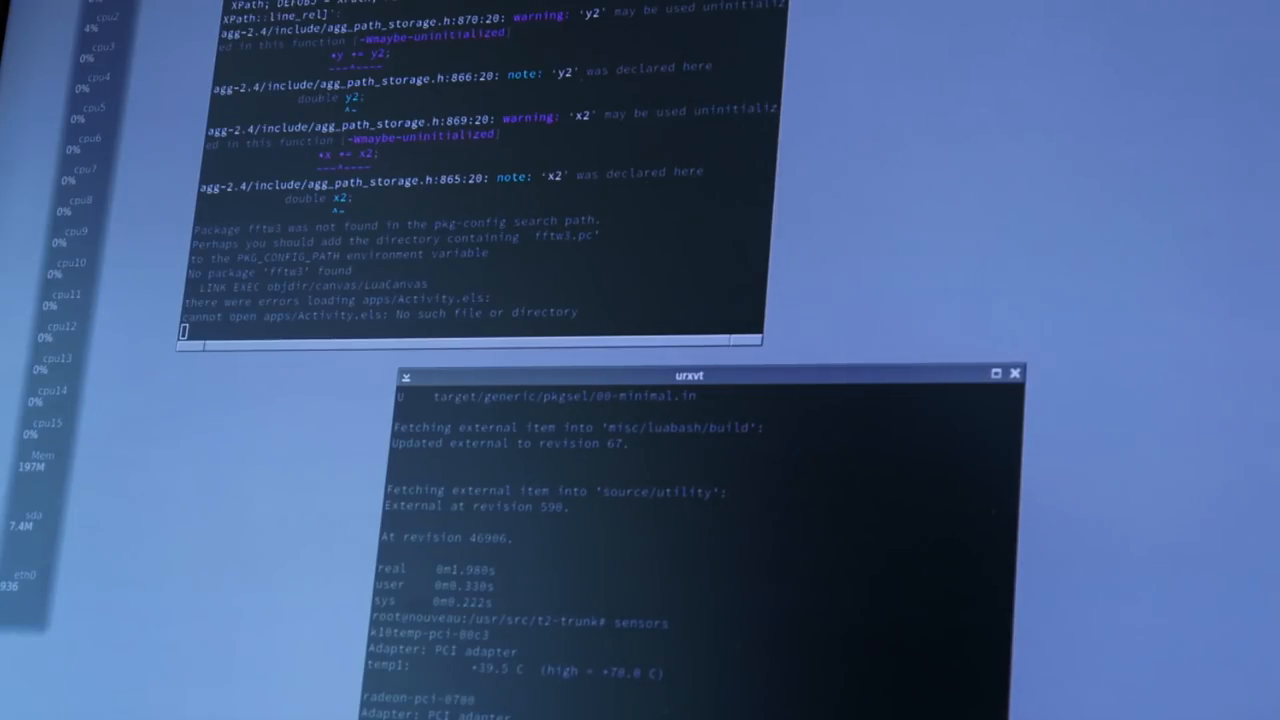
mouse_move(537, 680)
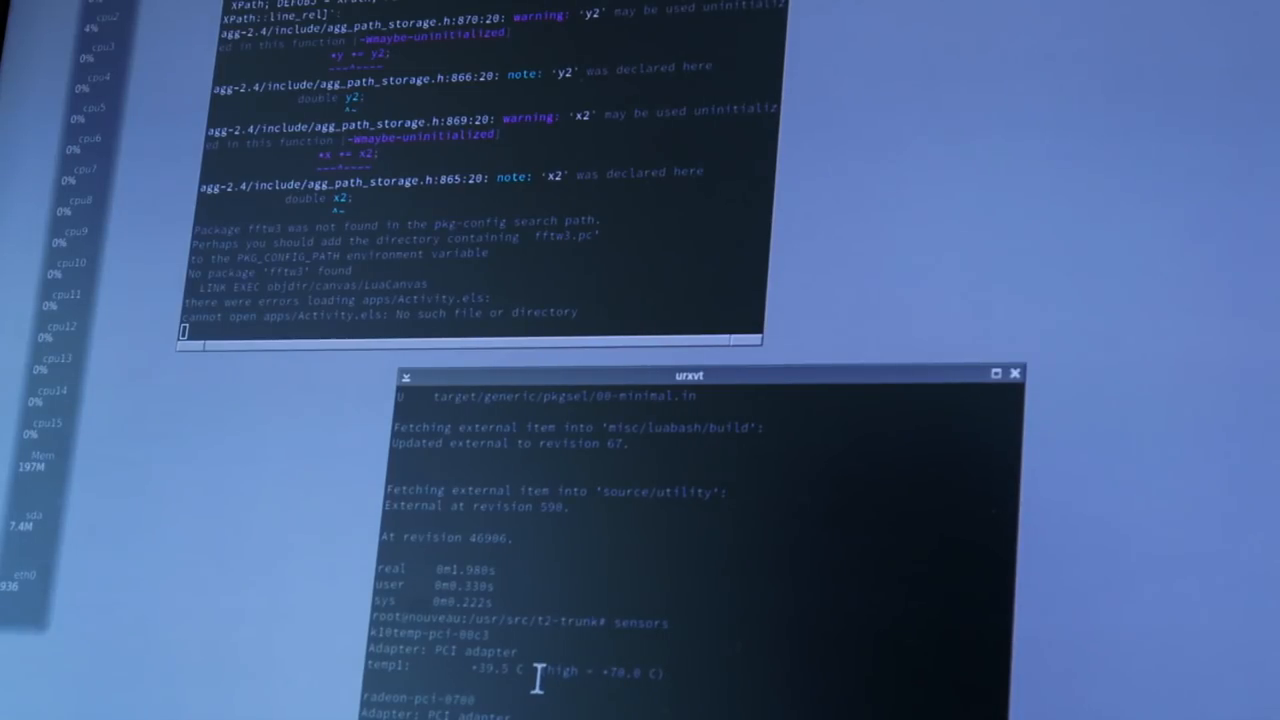
scroll("down", 3)
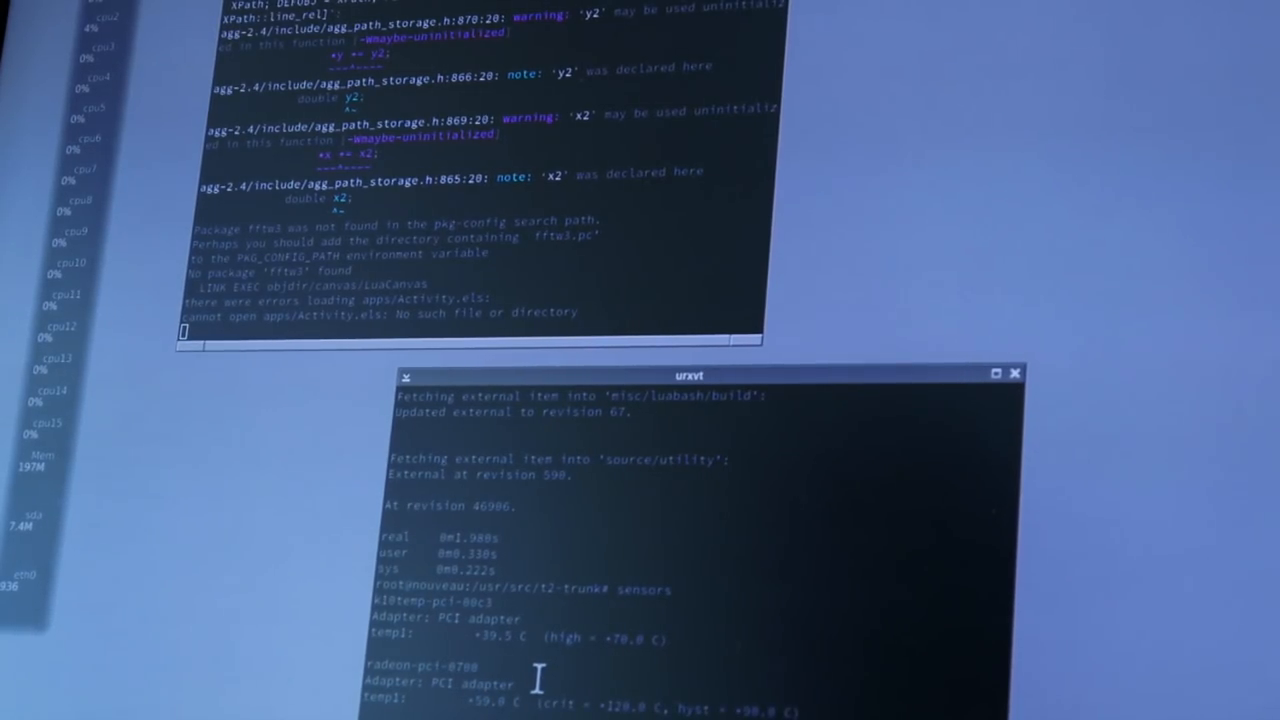